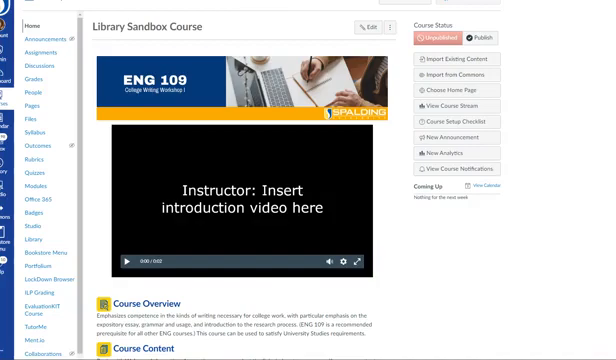
mouse_move(88, 124)
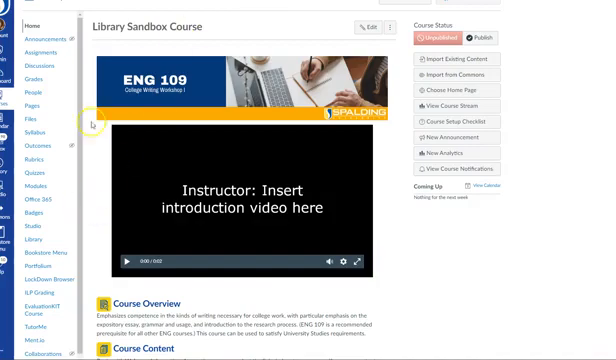
mouse_move(88, 122)
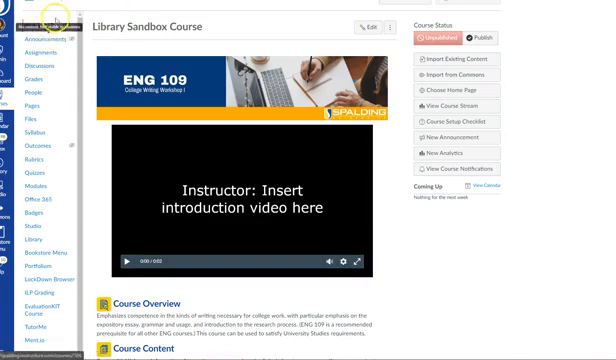
Scroll through the Library Sandbox Course details such as name, code, time zone and participation
scroll(down, 3)
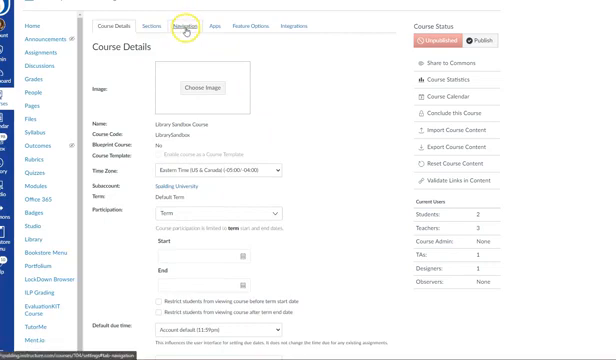
Review the Navigation list, scrolling through items shown to students and those hidden from them
click(180, 26)
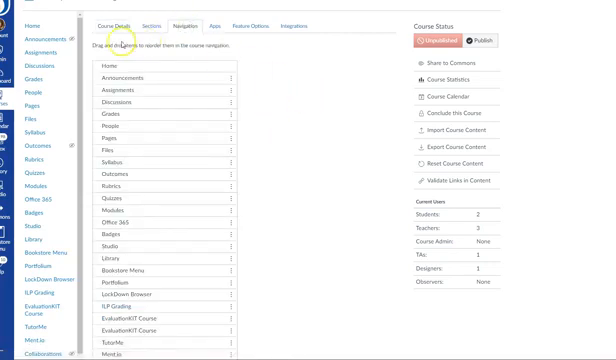
mouse_move(248, 50)
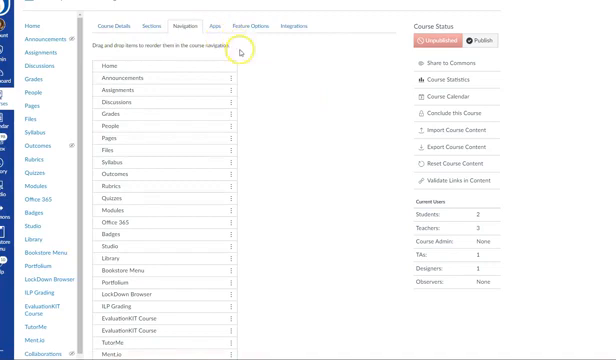
mouse_move(272, 84)
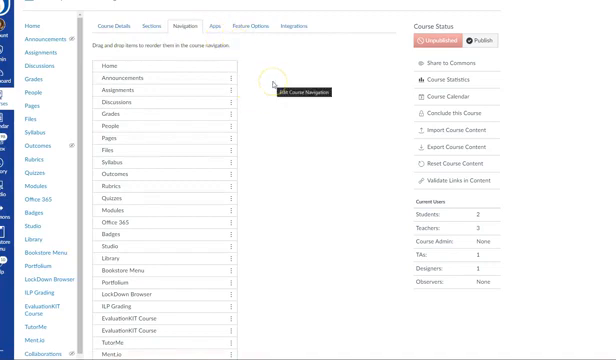
scroll(down, 3)
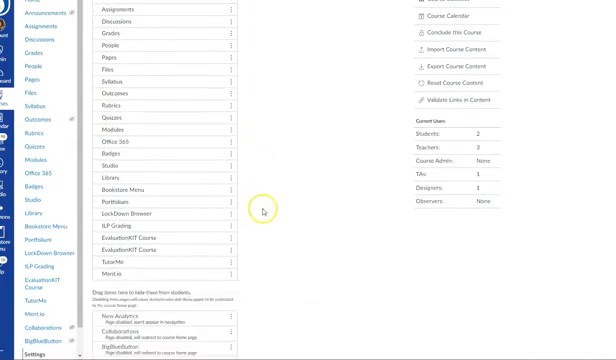
scroll(down, 3)
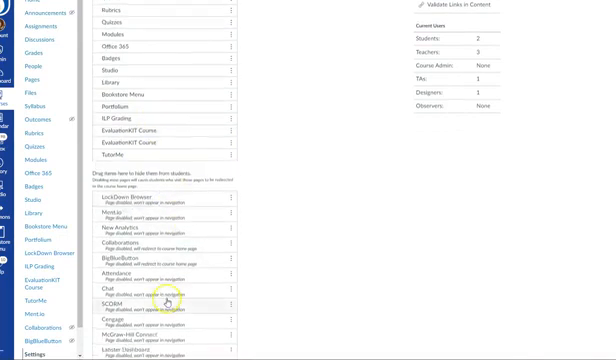
scroll(down, 3)
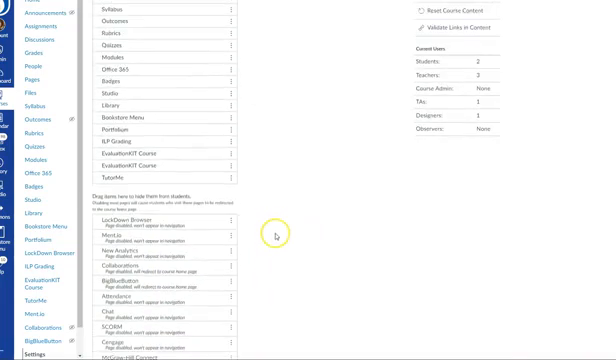
scroll(up, 3)
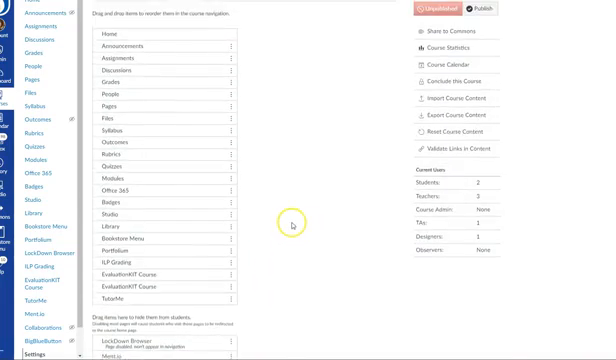
scroll(down, 3)
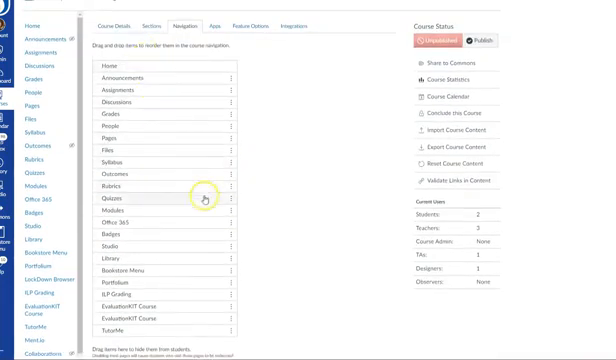
scroll(down, 3)
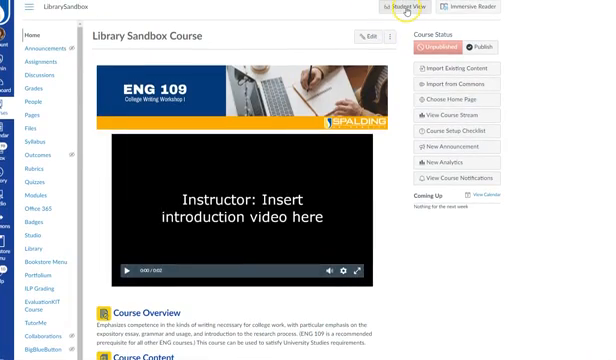
Switch to Student View to confirm only student-visible menu items remain
click(410, 10)
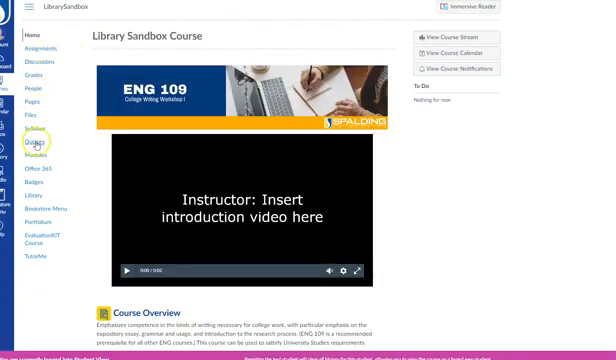
mouse_move(40, 208)
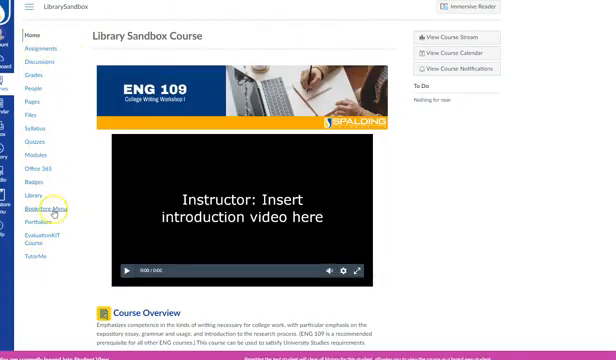
mouse_move(68, 288)
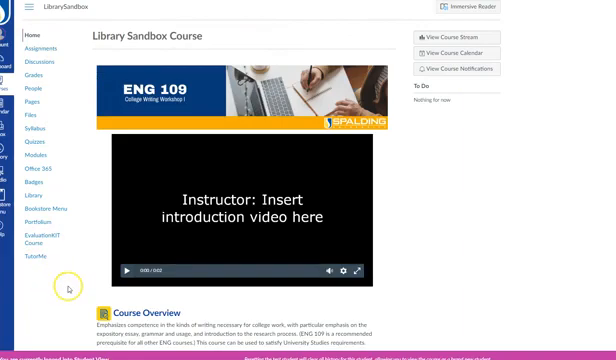